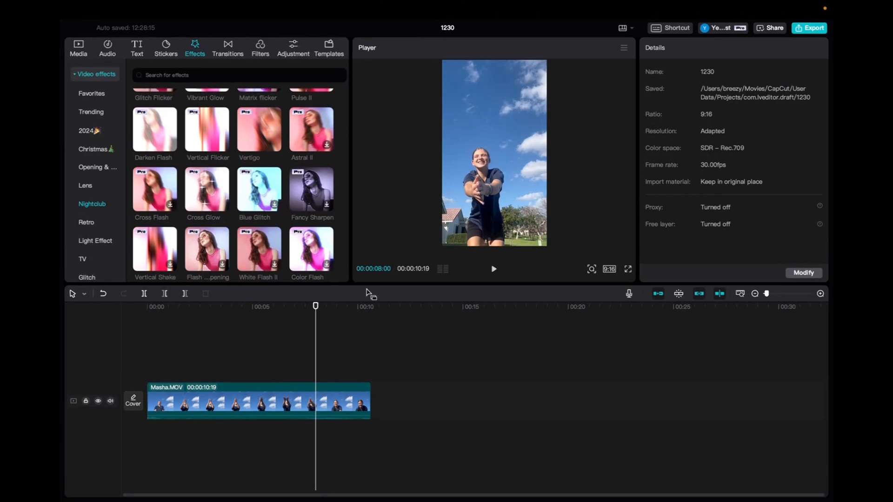
{"action": "mouse_move", "coordinate": [360, 218]}
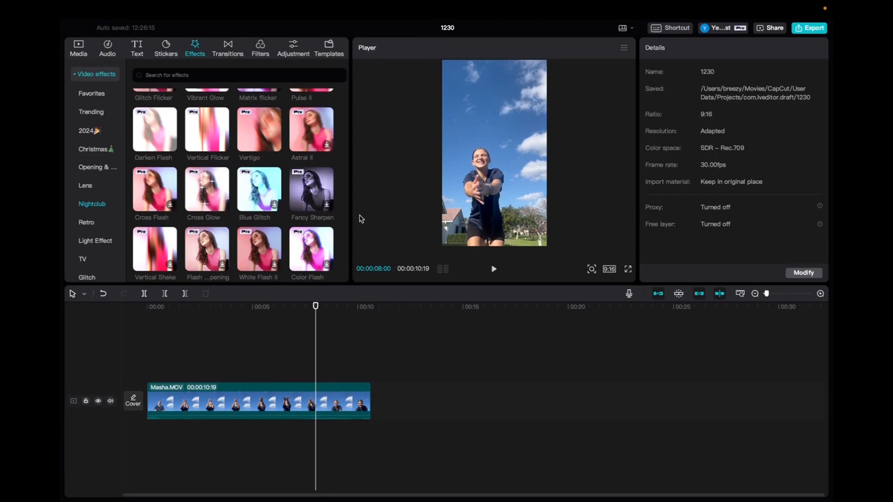
{"action": "mouse_move", "coordinate": [314, 169]}
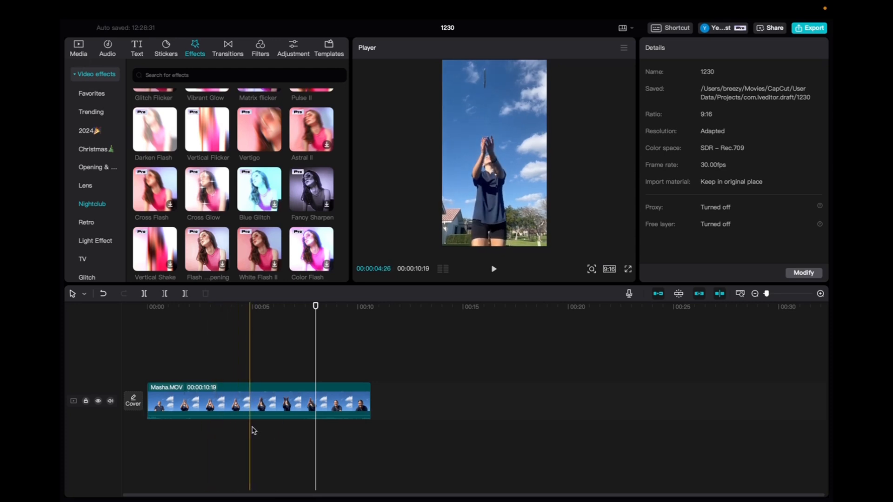
- Apply the Astral II Nightclub effect across the full Masha.MOV clip and show its settings
{"action": "left_click", "coordinate": [316, 306]}
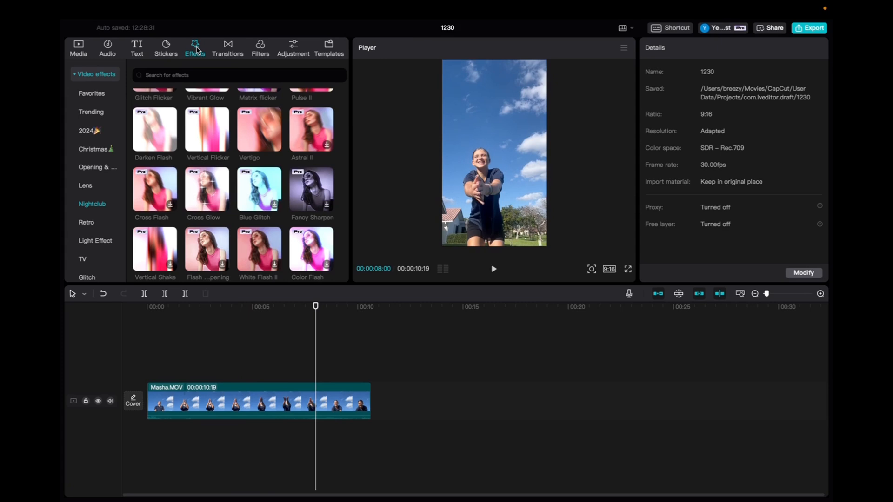
{"action": "mouse_move", "coordinate": [76, 169]}
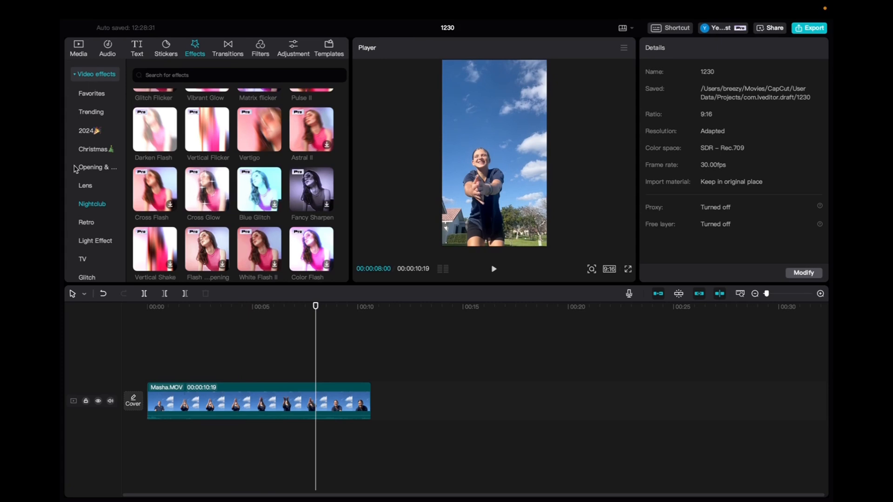
{"action": "mouse_move", "coordinate": [339, 152]}
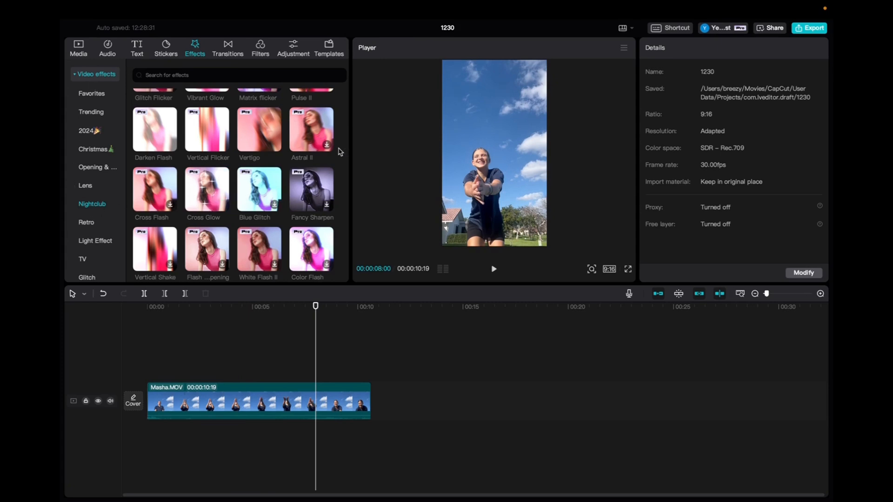
{"action": "mouse_move", "coordinate": [311, 130]}
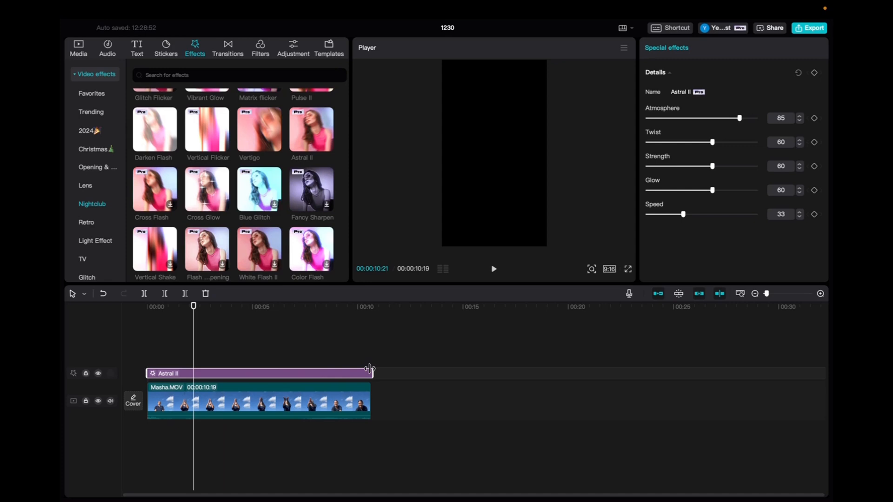
{"action": "left_click", "coordinate": [257, 306]}
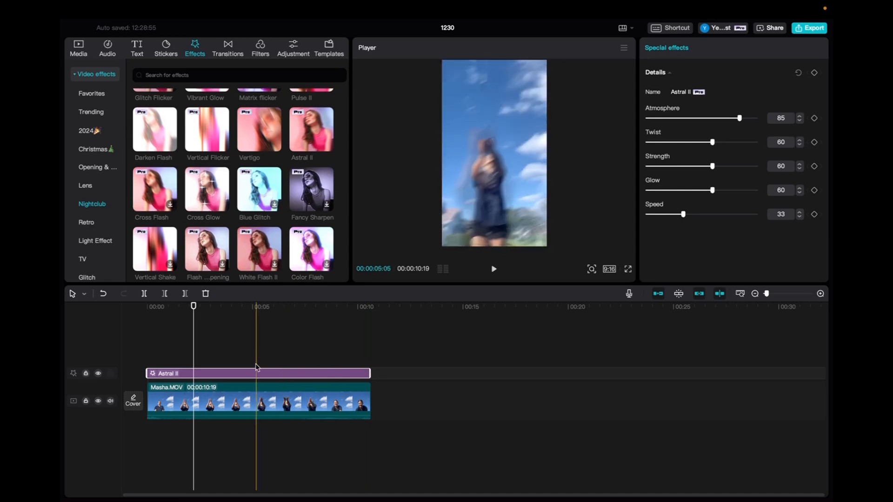
{"action": "left_click", "coordinate": [220, 379]}
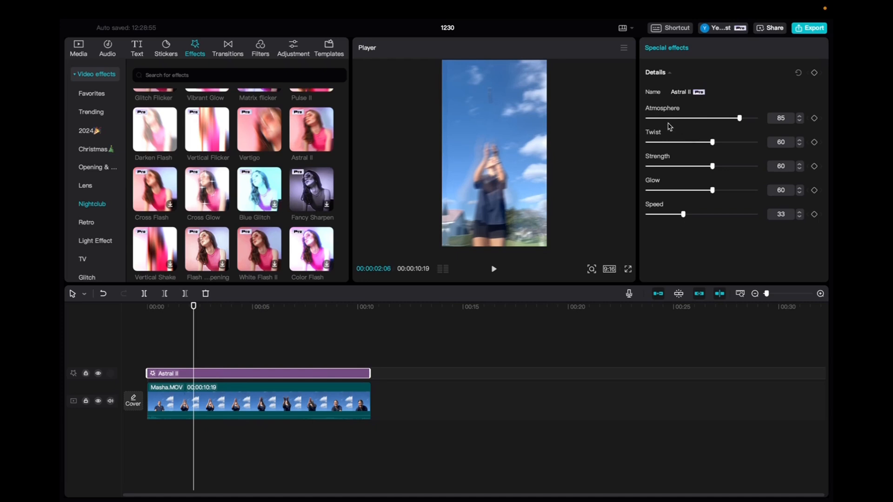
{"action": "mouse_move", "coordinate": [676, 174]}
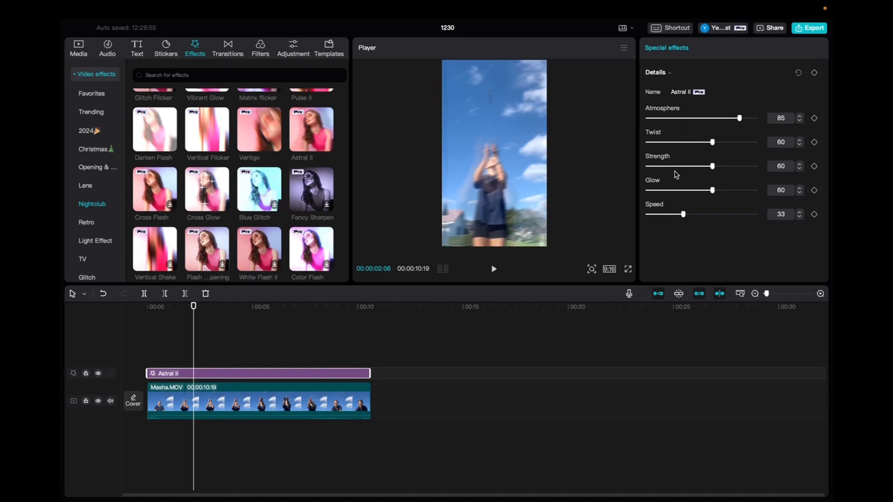
{"action": "mouse_move", "coordinate": [699, 222]}
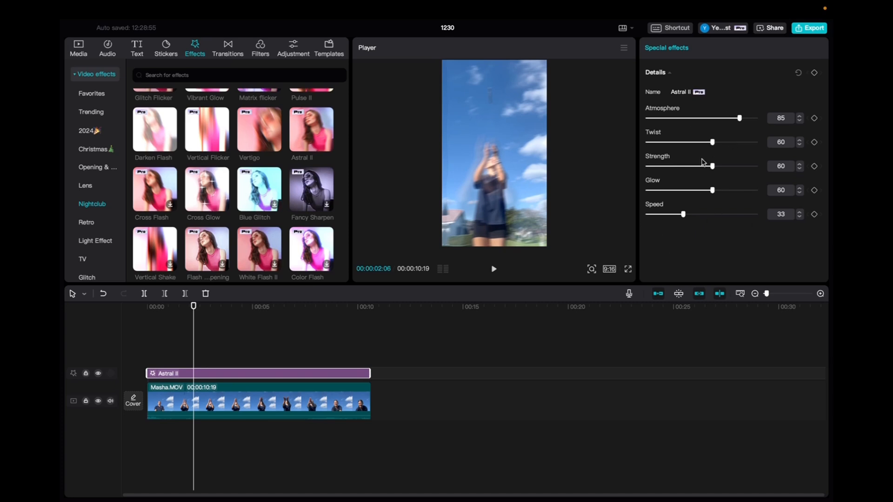
{"action": "mouse_move", "coordinate": [664, 226]}
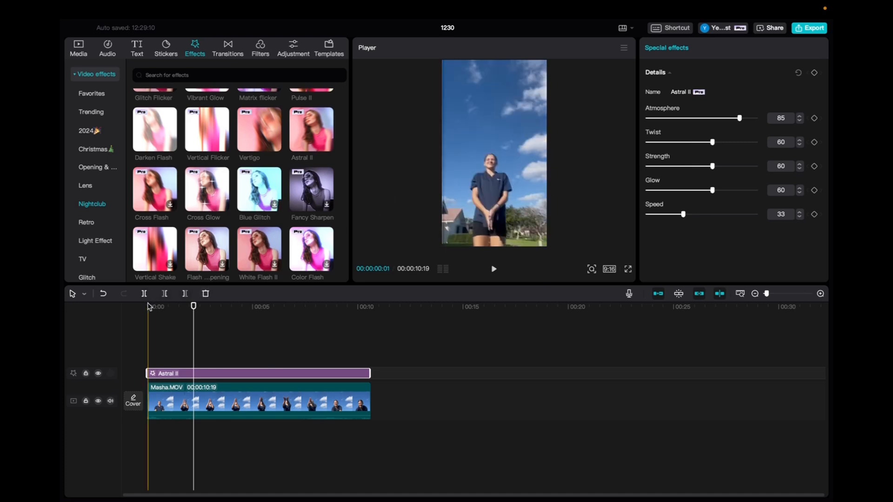
{"action": "left_click", "coordinate": [493, 269]}
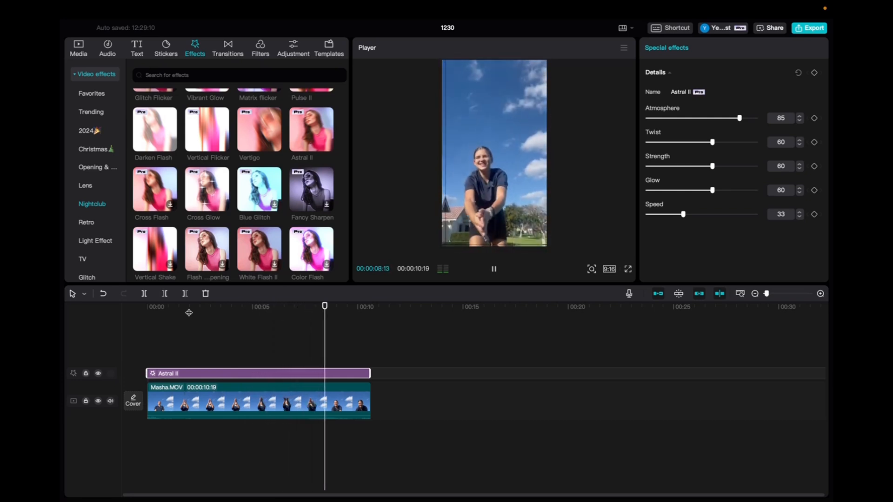
{"action": "left_click", "coordinate": [493, 268]}
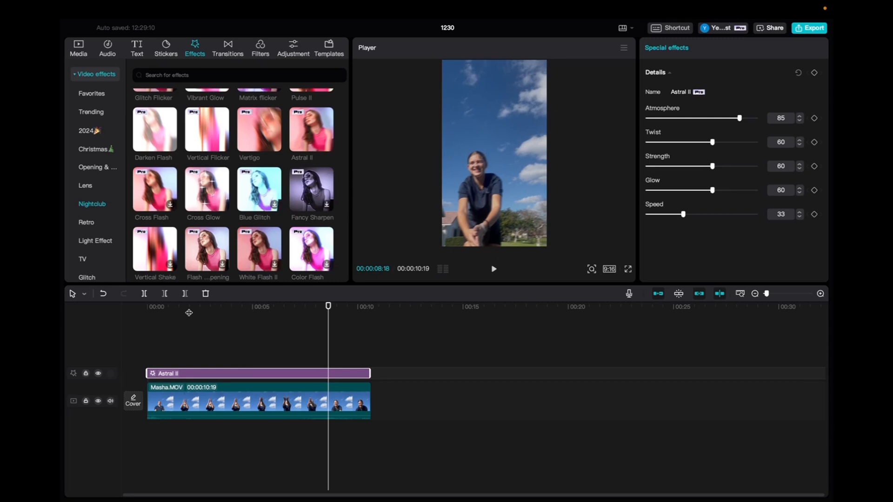
{"action": "mouse_move", "coordinate": [189, 311]}
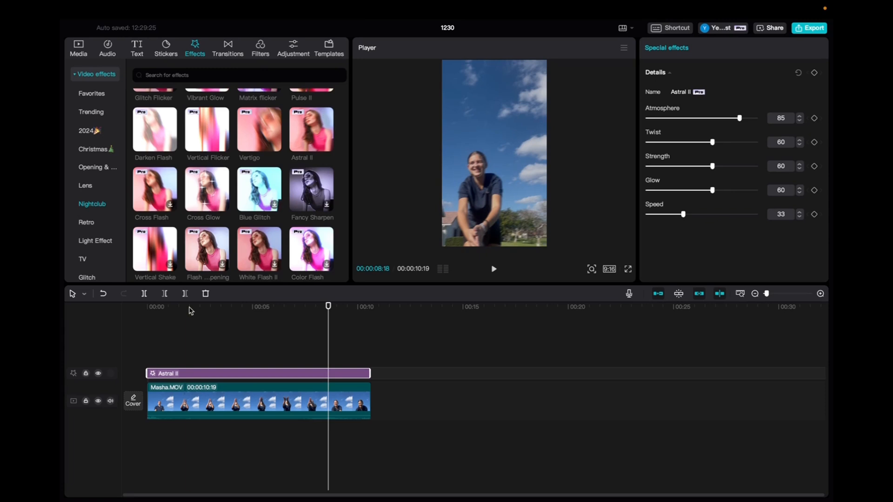
{"action": "left_click", "coordinate": [190, 306]}
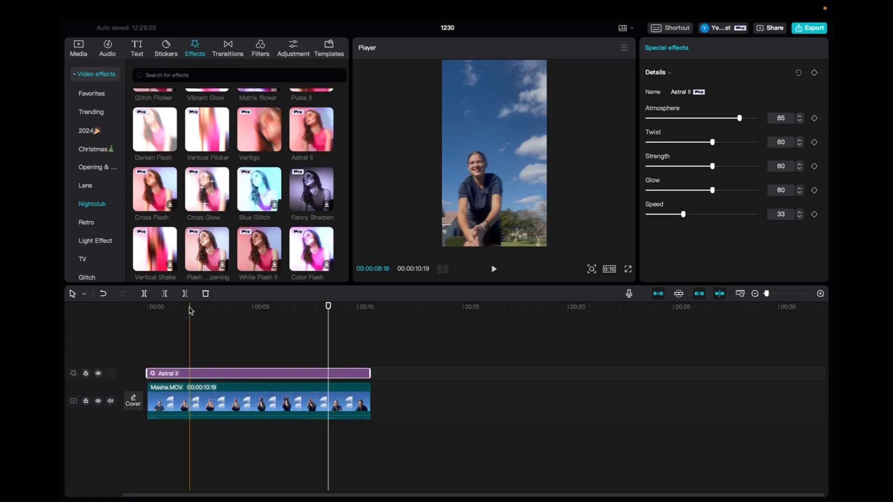